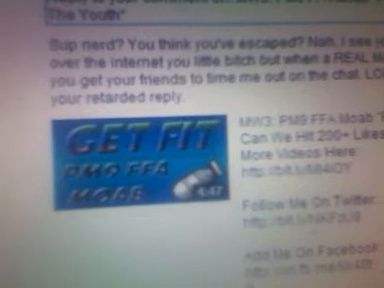
{"action": "scroll", "scroll_direction": "down", "scroll_amount": 3}
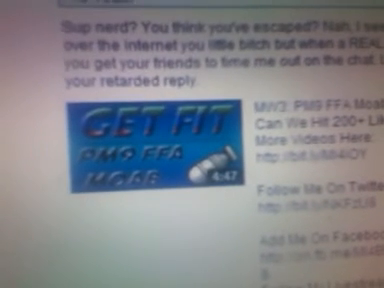